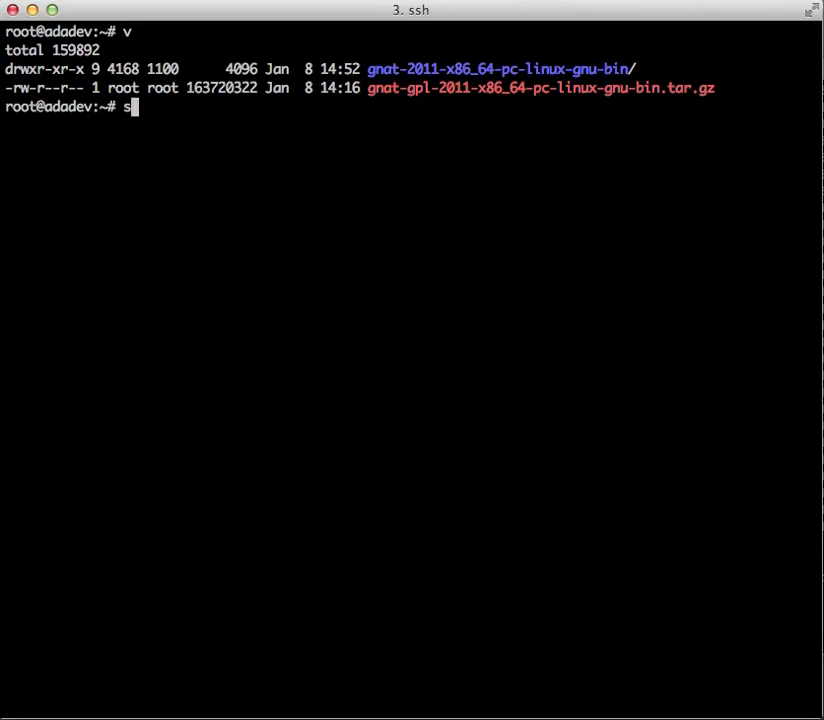
Switch from root to the thomas account with 'su - thomas'
{"action": "type", "text": "u - thomas"}
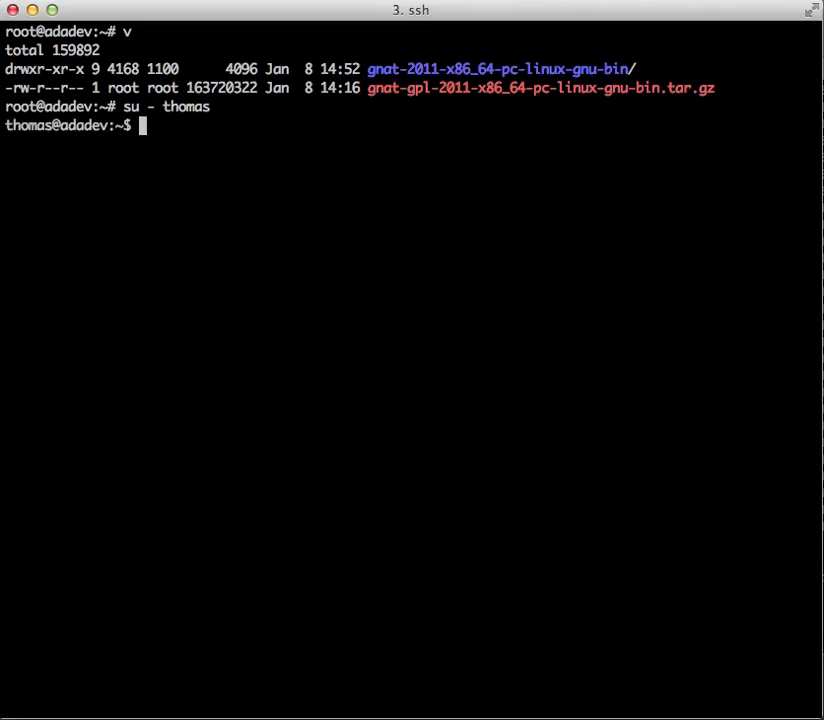
Check the installed toolchain with 'gnatmake --version', confirming GNAT GPL 2011
{"action": "type", "text": "gnatmake"}
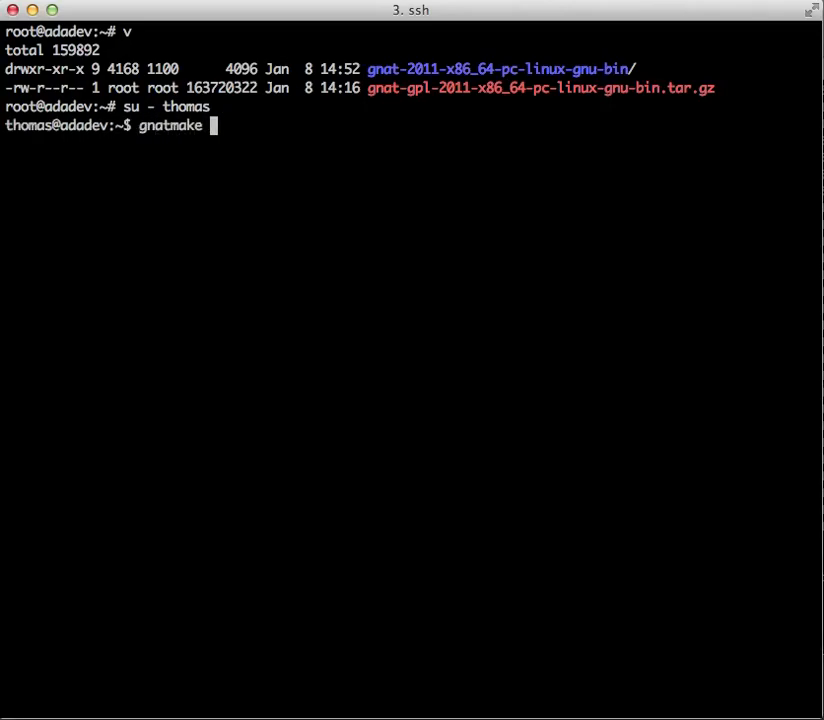
{"action": "type", "text": "--version"}
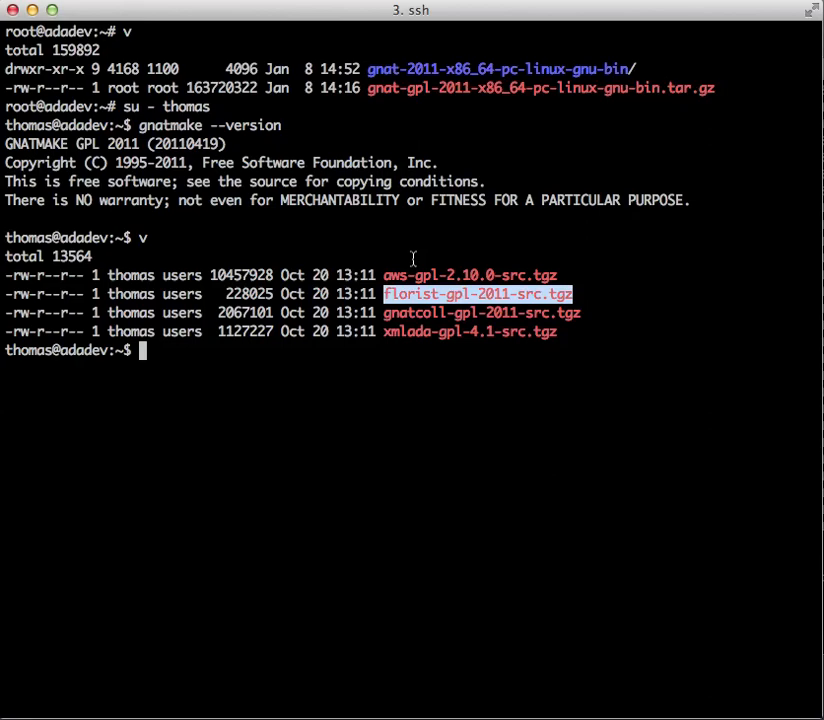
{"action": "mouse_move", "coordinate": [410, 312]}
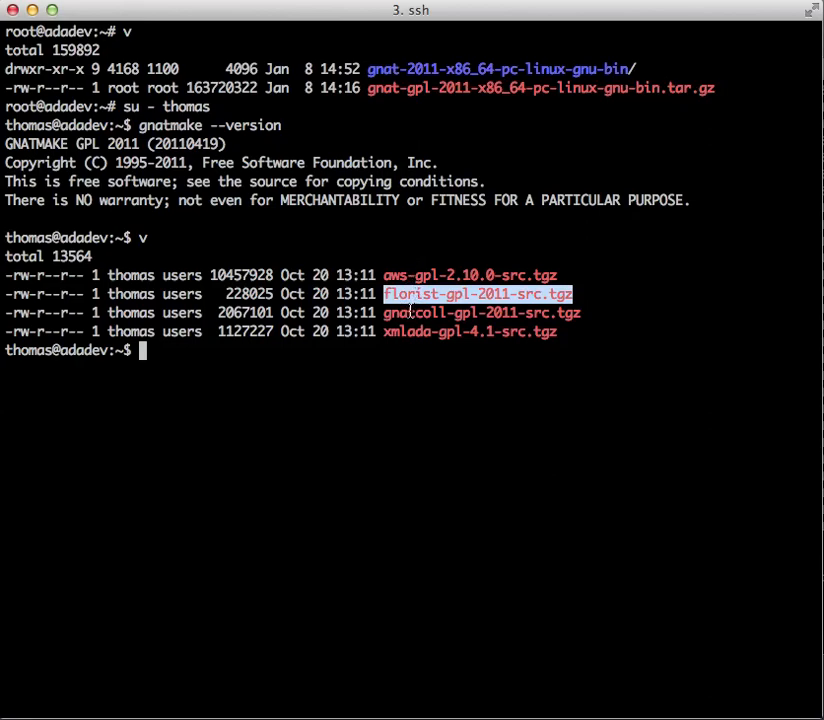
{"action": "mouse_move", "coordinate": [464, 396]}
{"action": "type", "text": "tar z"}
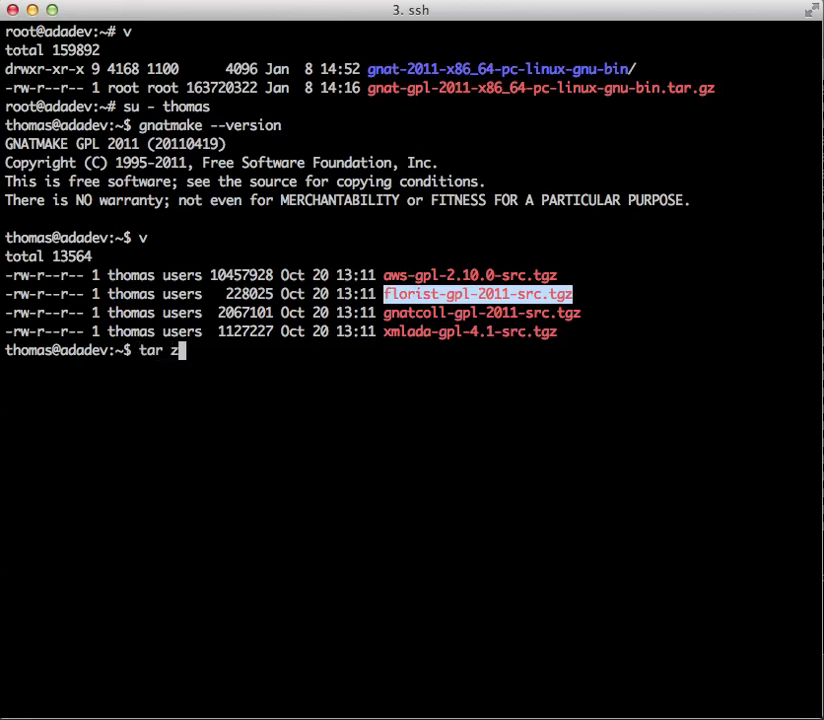
Unpack florist-gpl-2011-src.tgz and show './configure --help' inside the source directory
{"action": "type", "text": "xvf florist-gpl-2011-src.tgz"}
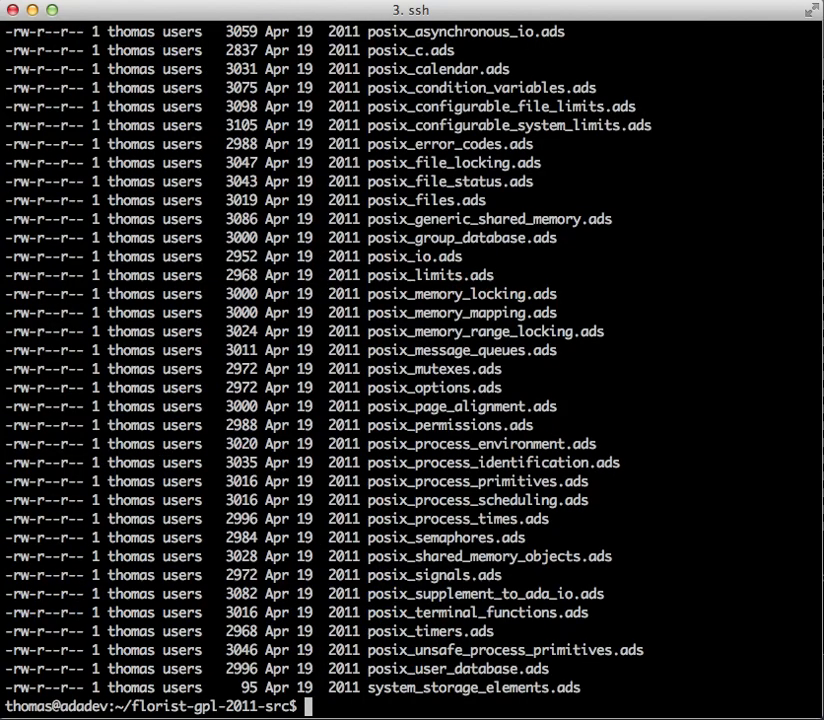
{"action": "type", "text": "./"}
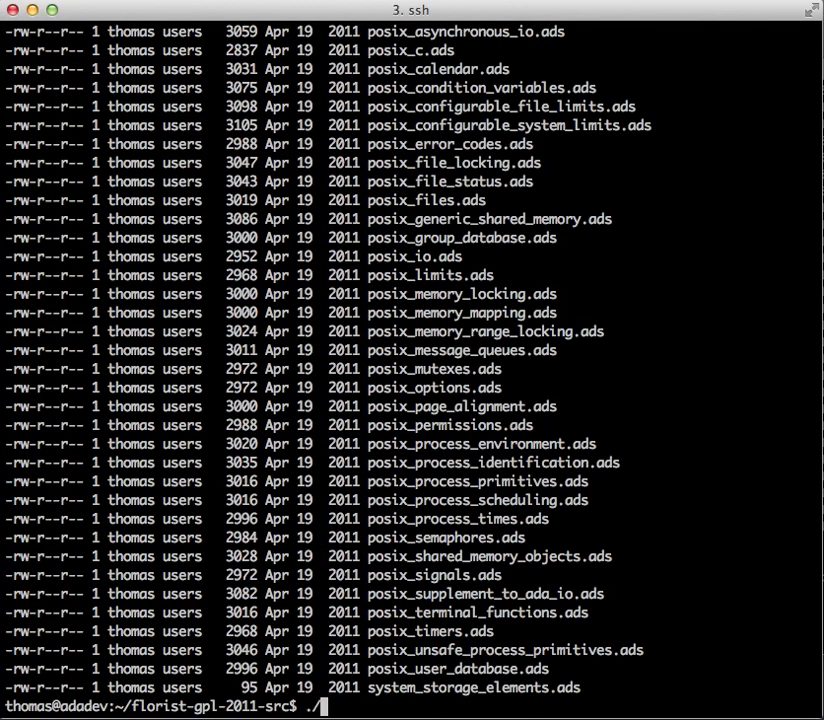
{"action": "type", "text": "configure --he"}
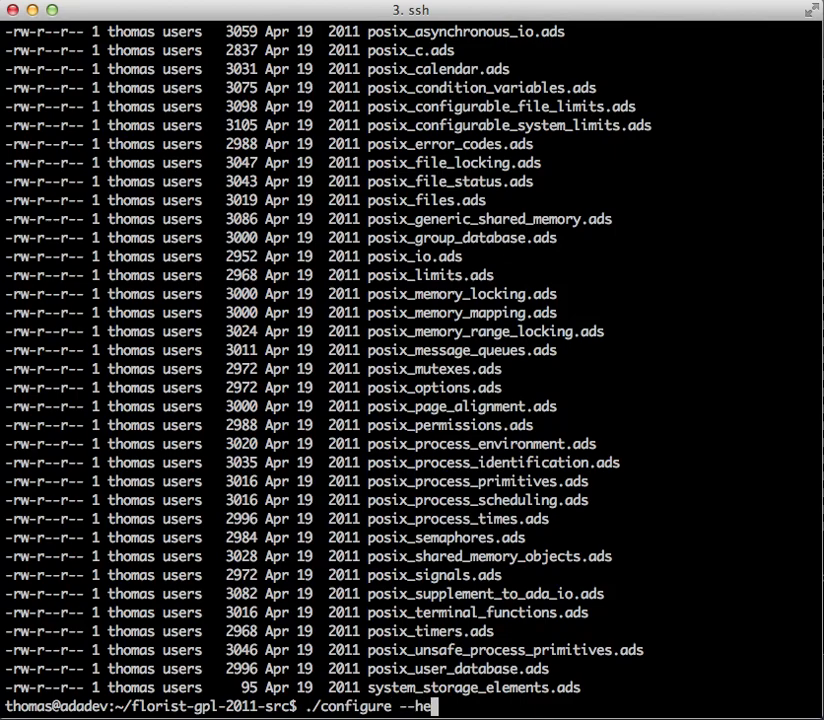
{"action": "type", "text": "lp"}
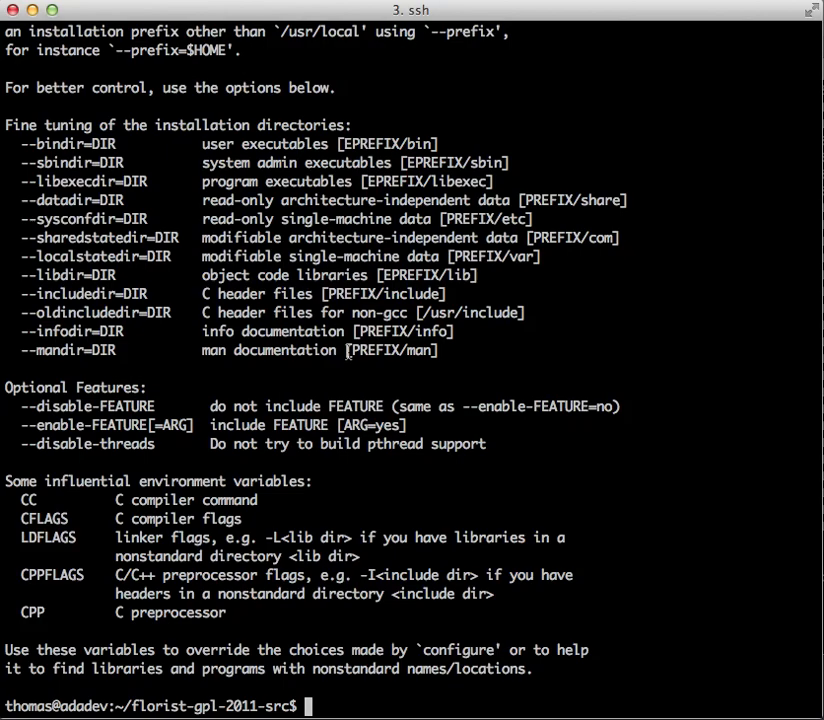
{"action": "mouse_move", "coordinate": [368, 368]}
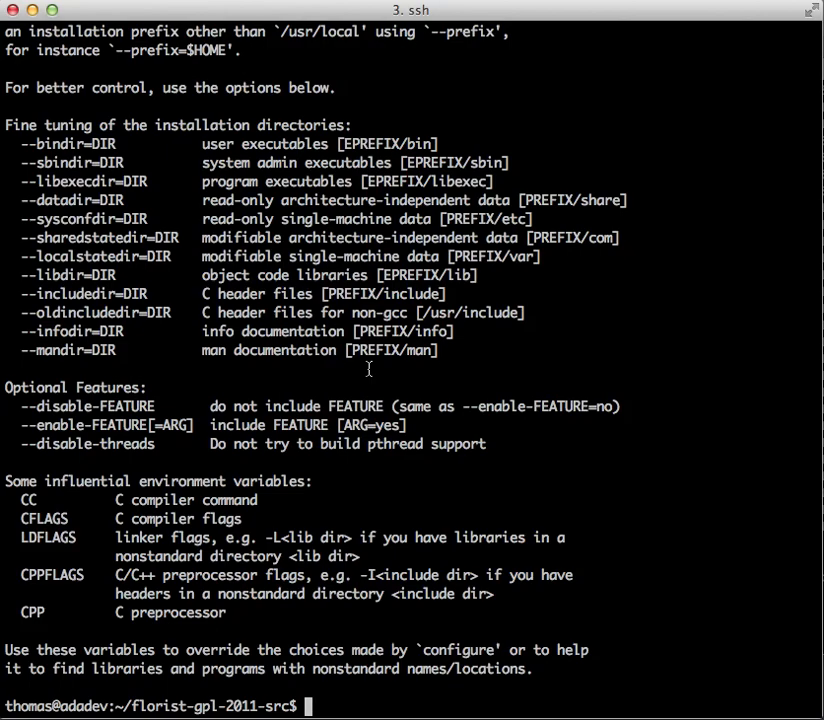
Run './configure --prefix=/usr/gnat' and follow the checks until Makefile and config.h are created
{"action": "type", "text": "./conf"}
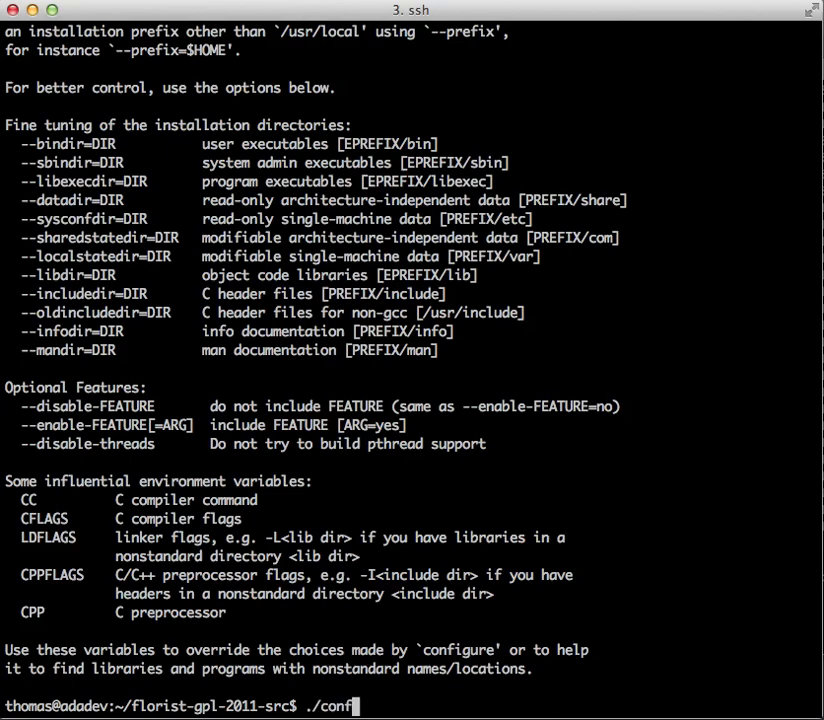
{"action": "type", "text": "igure --pref"}
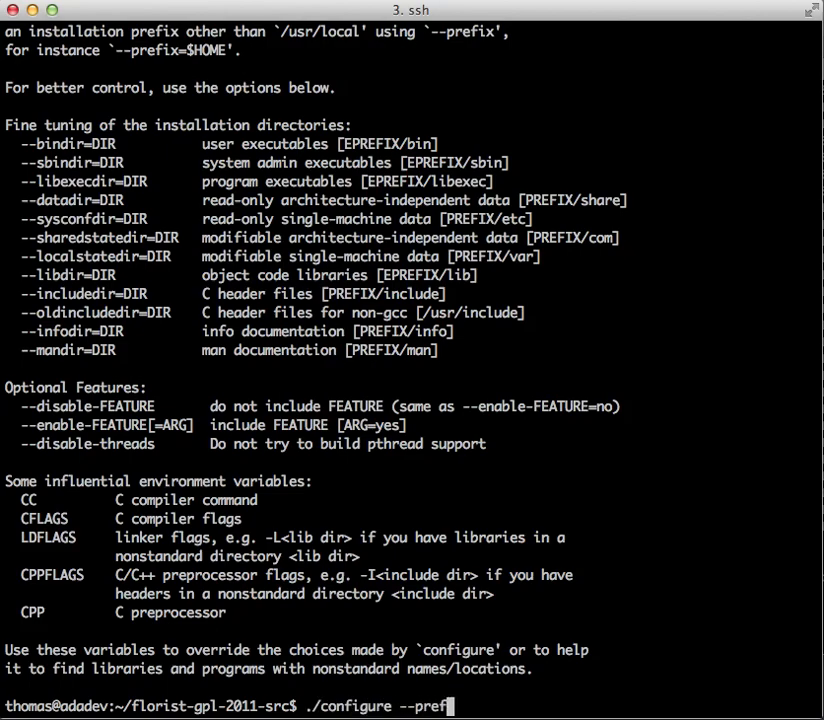
{"action": "type", "text": "ix=/usrg"}
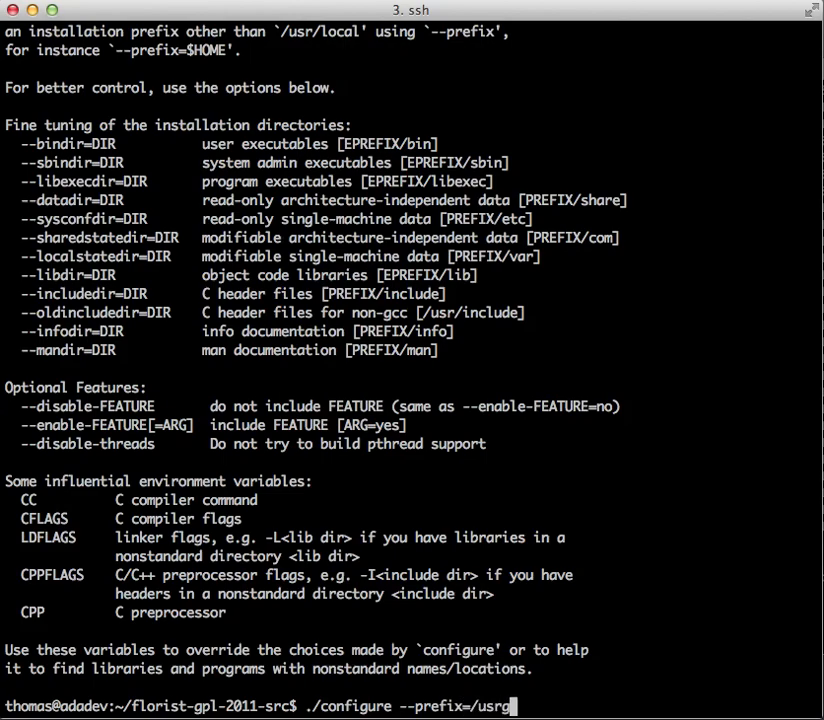
{"action": "type", "text": "/gnat/"}
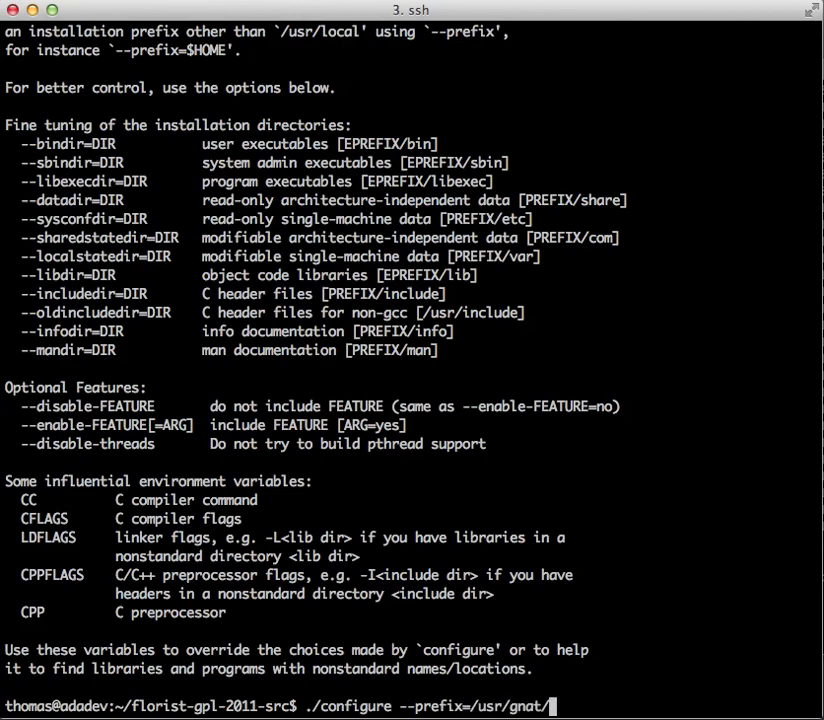
{"action": "key", "text": "BackSpace"}
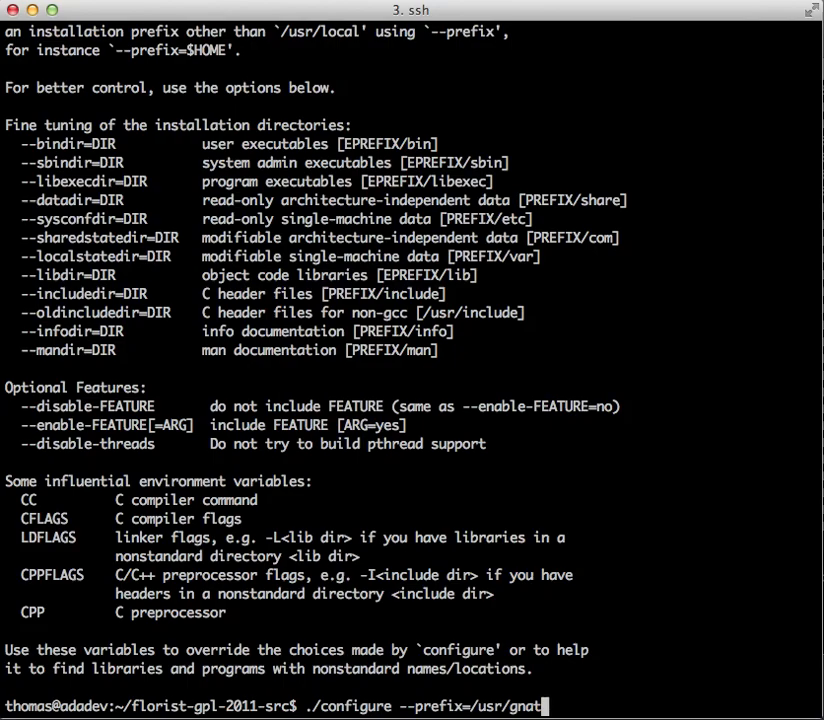
{"action": "key", "text": "Return"}
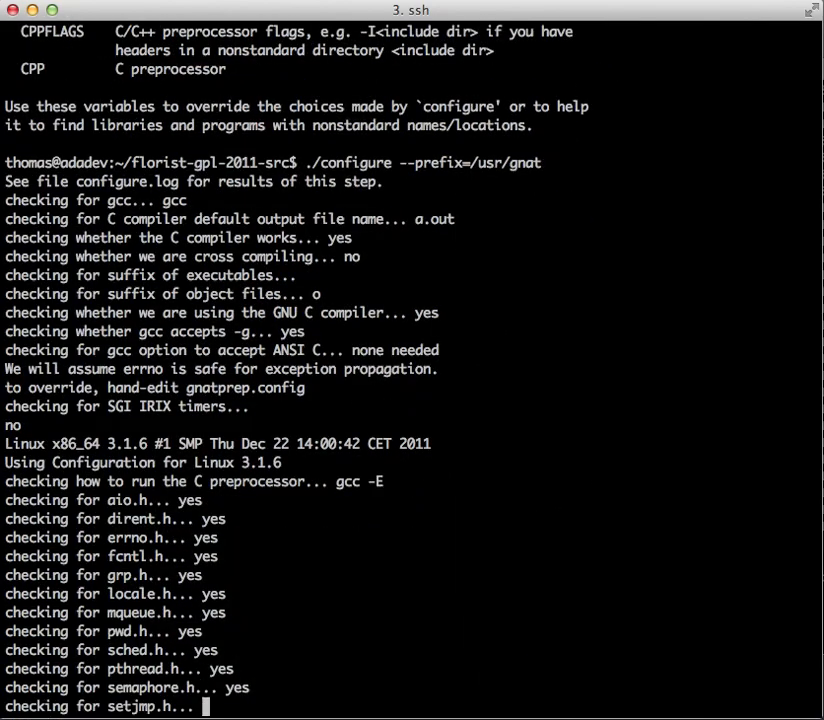
{"action": "scroll", "scroll_direction": "down", "scroll_amount": 3}
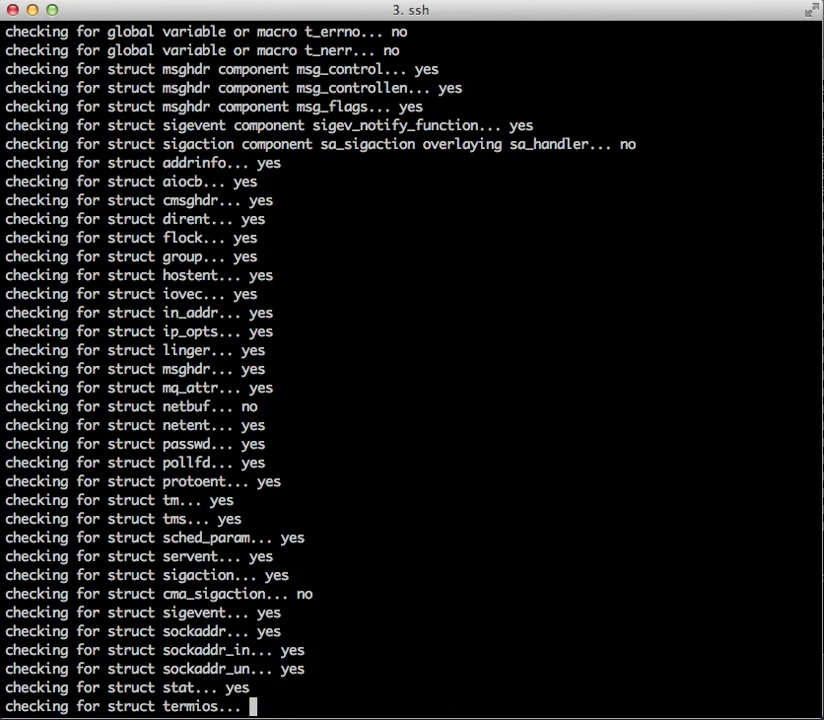
{"action": "scroll", "scroll_direction": "down", "scroll_amount": 3}
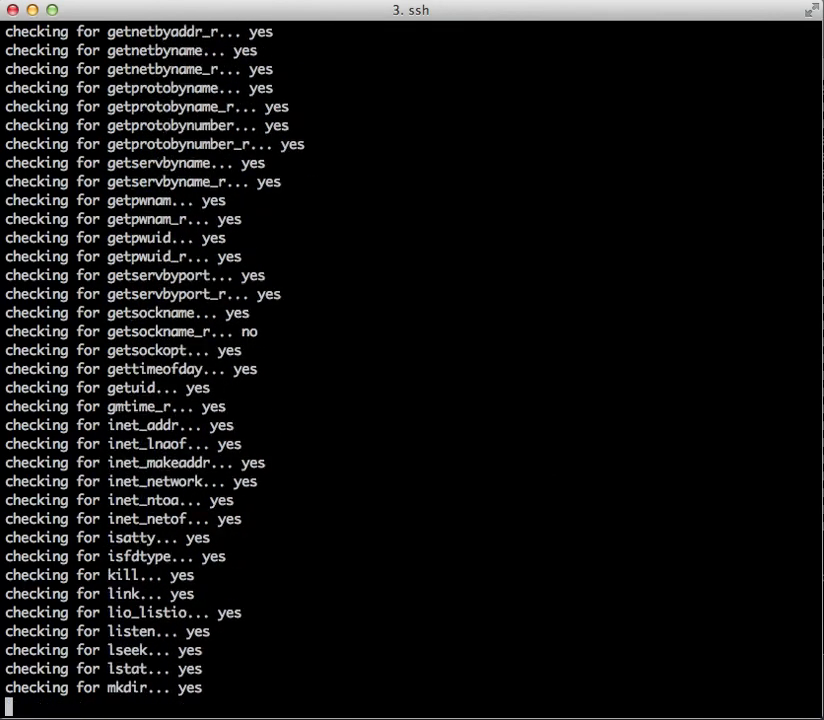
{"action": "scroll", "scroll_direction": "down", "scroll_amount": 3}
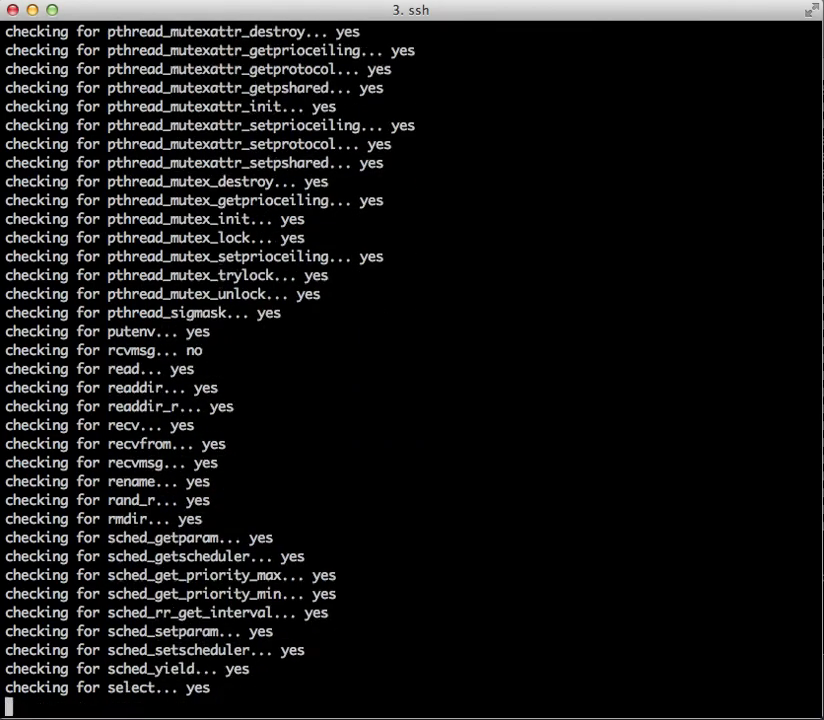
{"action": "scroll", "scroll_direction": "down", "scroll_amount": 3}
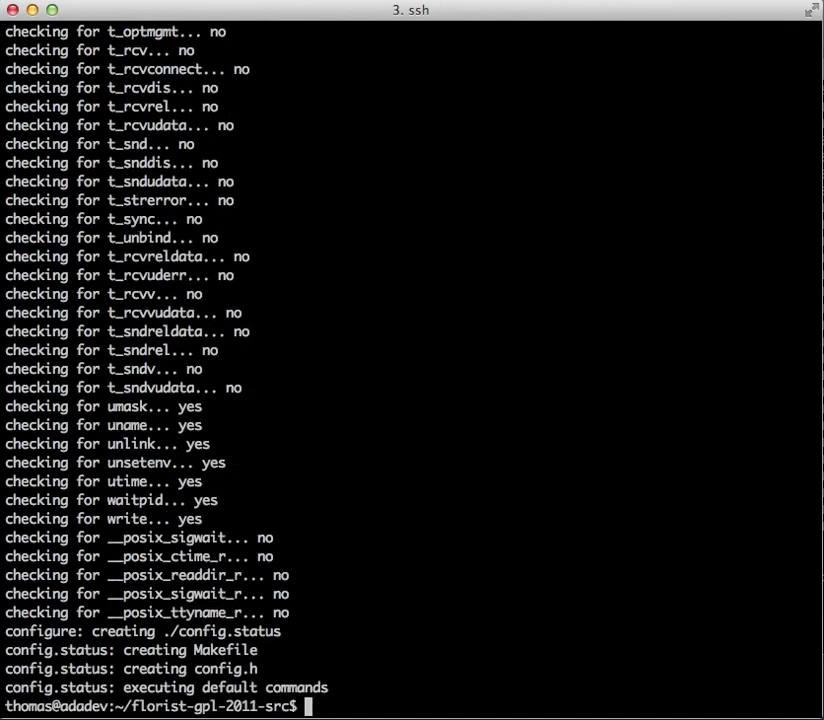
Build Florist with 'make -j 4', producing libflorist.a in the floristlib directory
{"action": "type", "text": "make"}
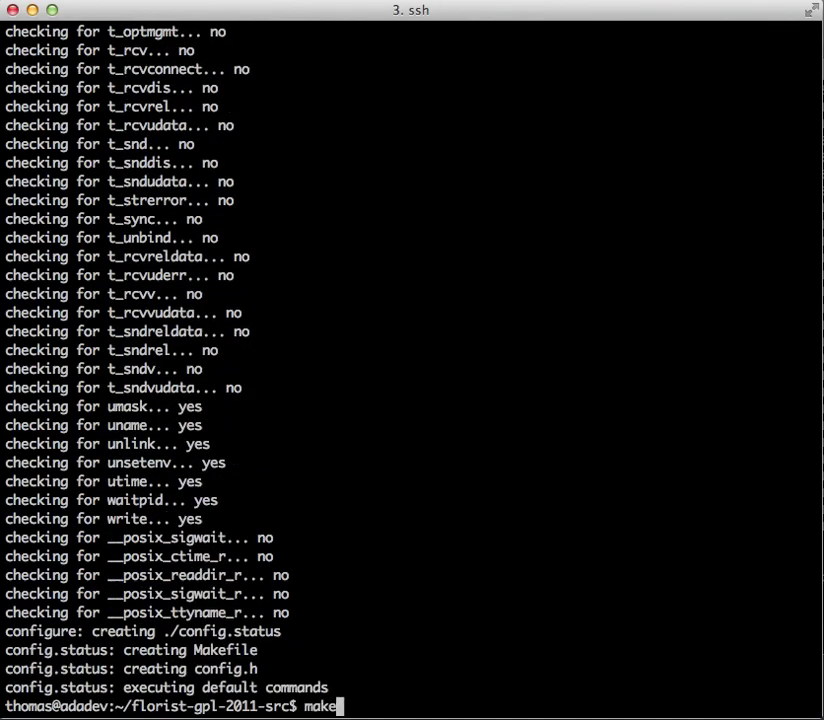
{"action": "type", "text": "-h"}
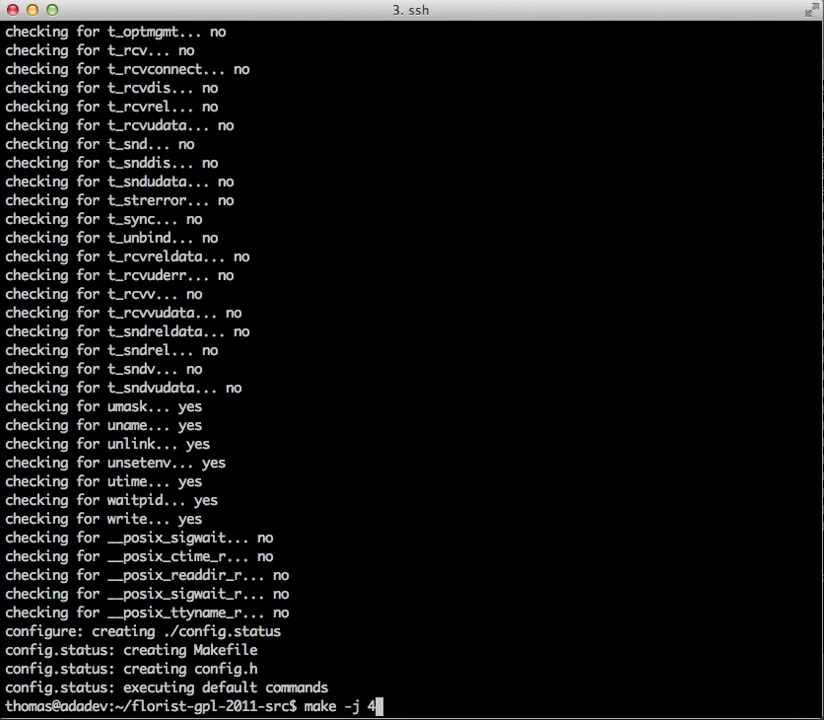
{"action": "key", "text": "Return"}
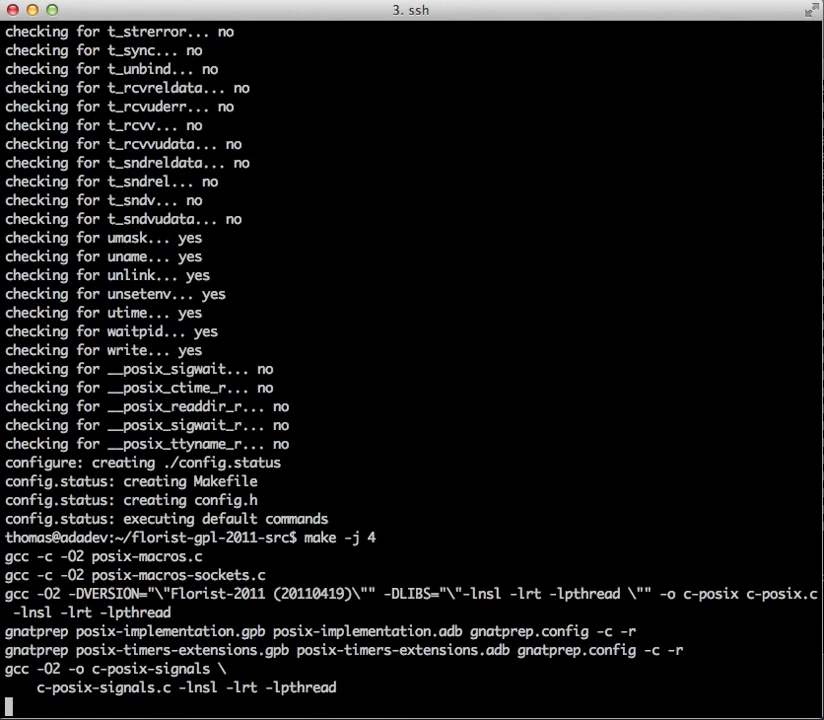
{"action": "scroll", "scroll_direction": "down", "scroll_amount": 3}
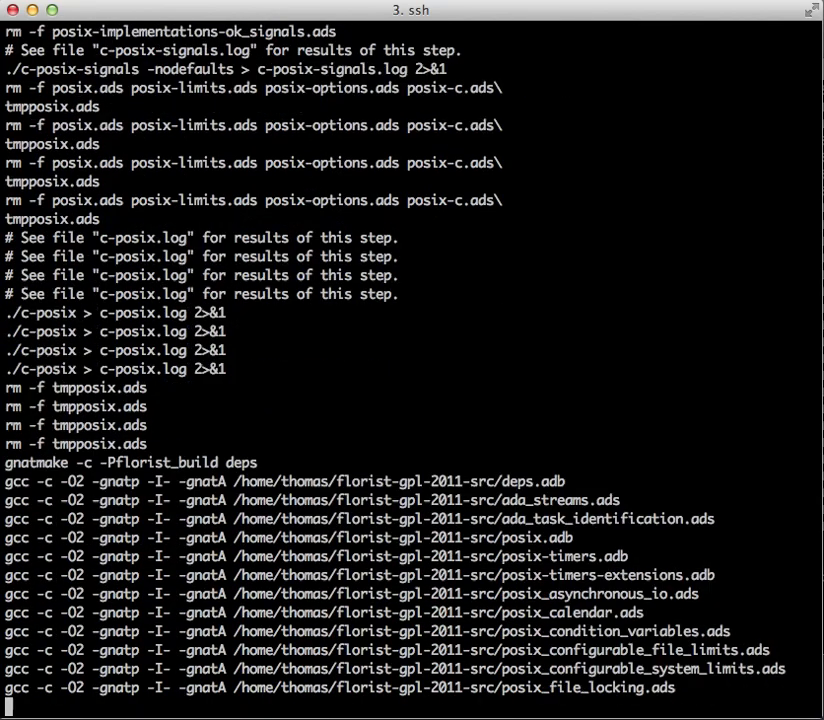
{"action": "scroll", "scroll_direction": "down", "scroll_amount": 3}
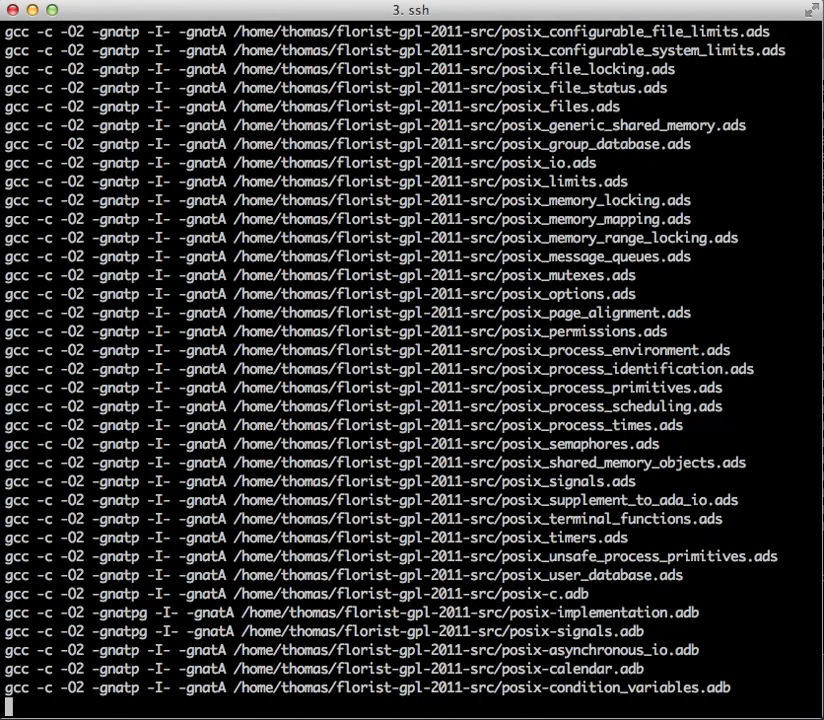
{"action": "scroll", "scroll_direction": "down", "scroll_amount": 3}
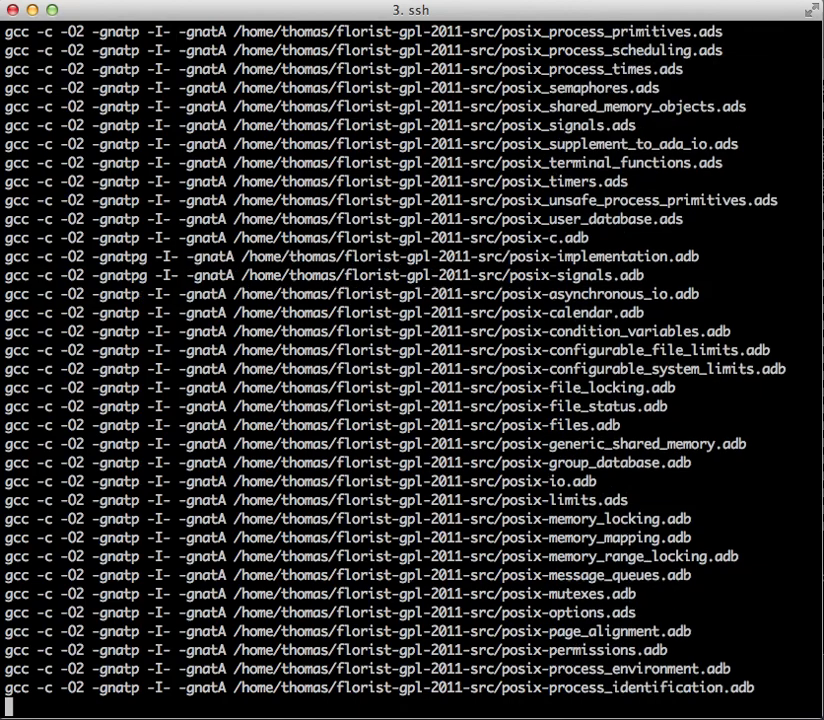
{"action": "scroll", "scroll_direction": "down", "scroll_amount": 3}
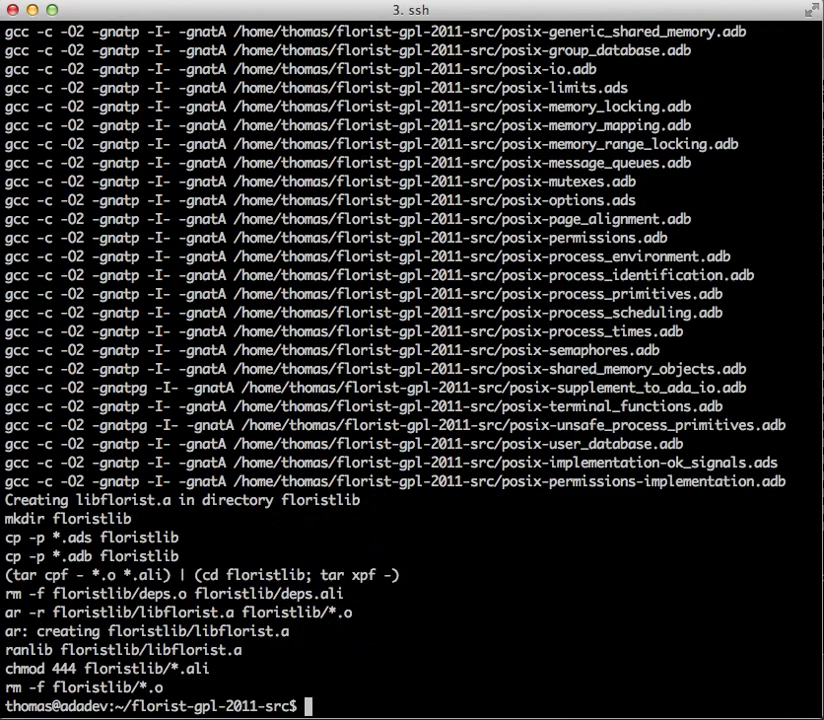
Install Florist with 'make install' and list /usr/gnat to verify floristlib is present
{"action": "type", "text": "make install"}
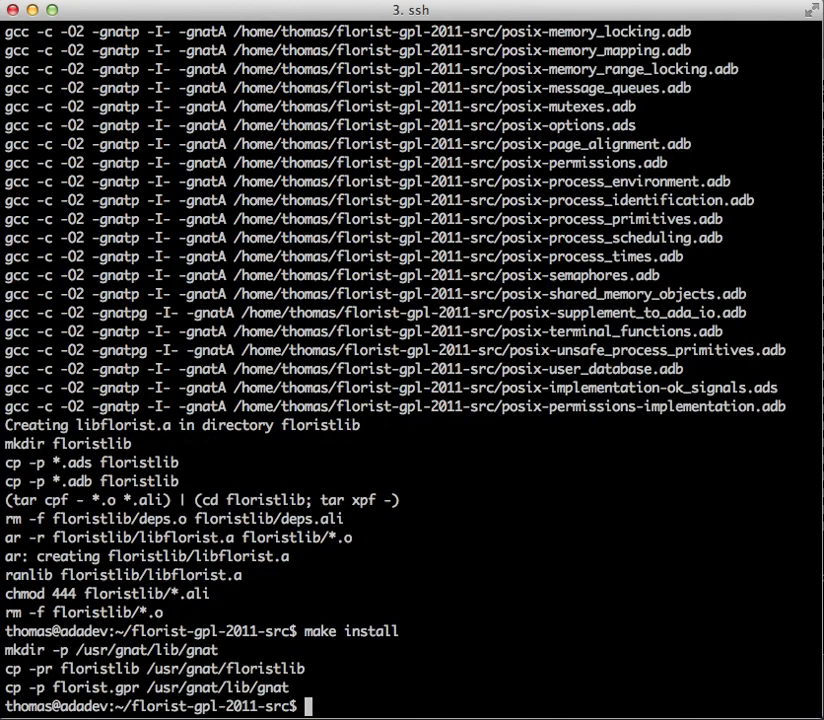
{"action": "type", "text": "v /usr/gn"}
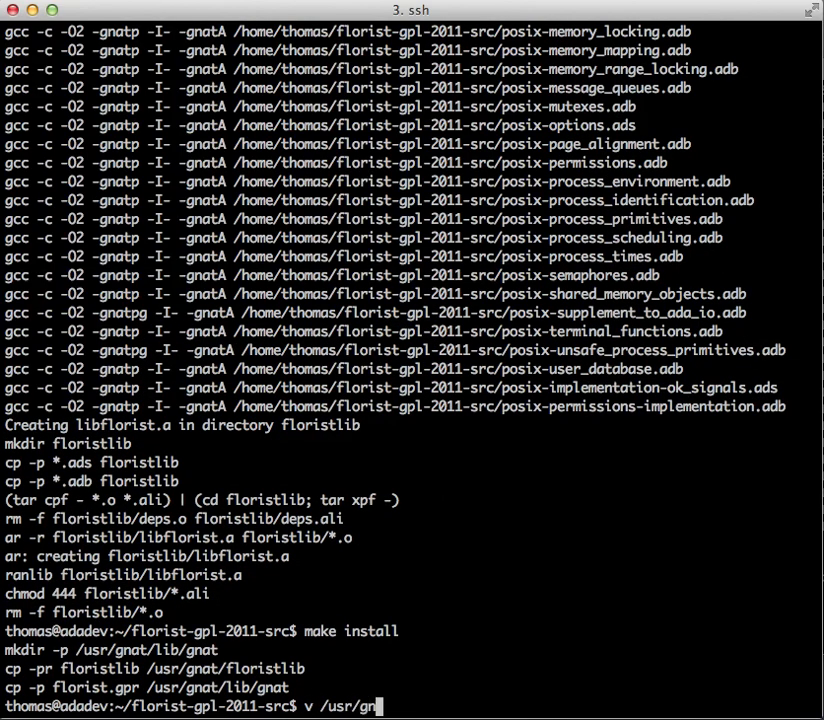
{"action": "key", "text": "Return"}
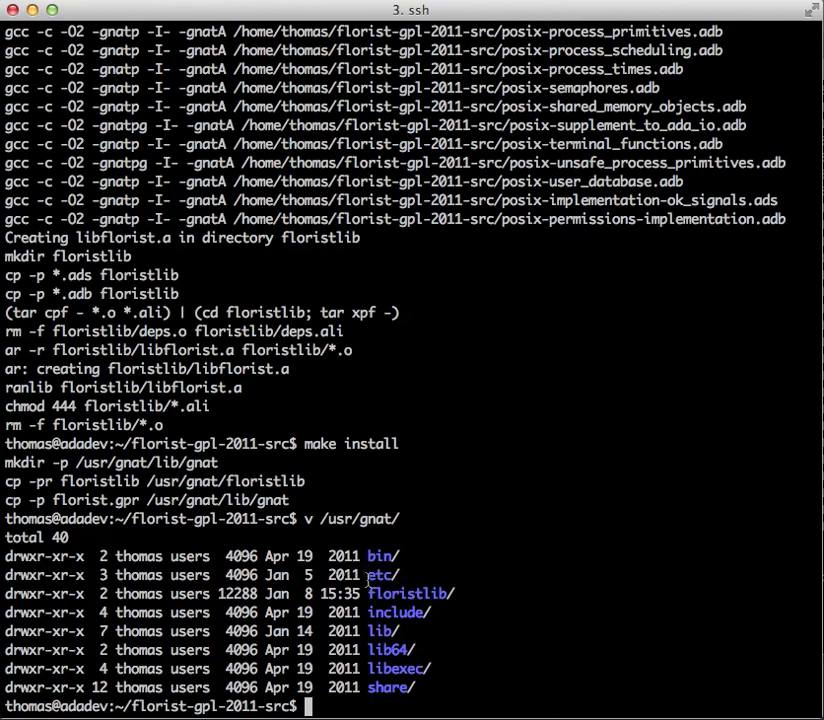